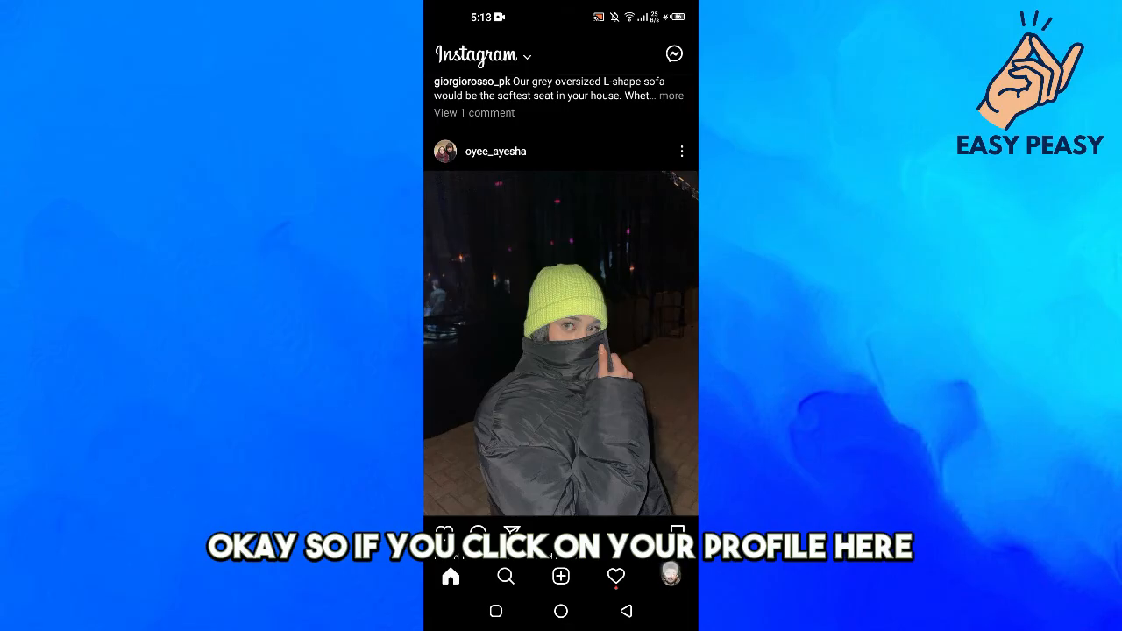
Open Instagram Settings via the profile tab and its three-line options menu.
left_click(670, 577)
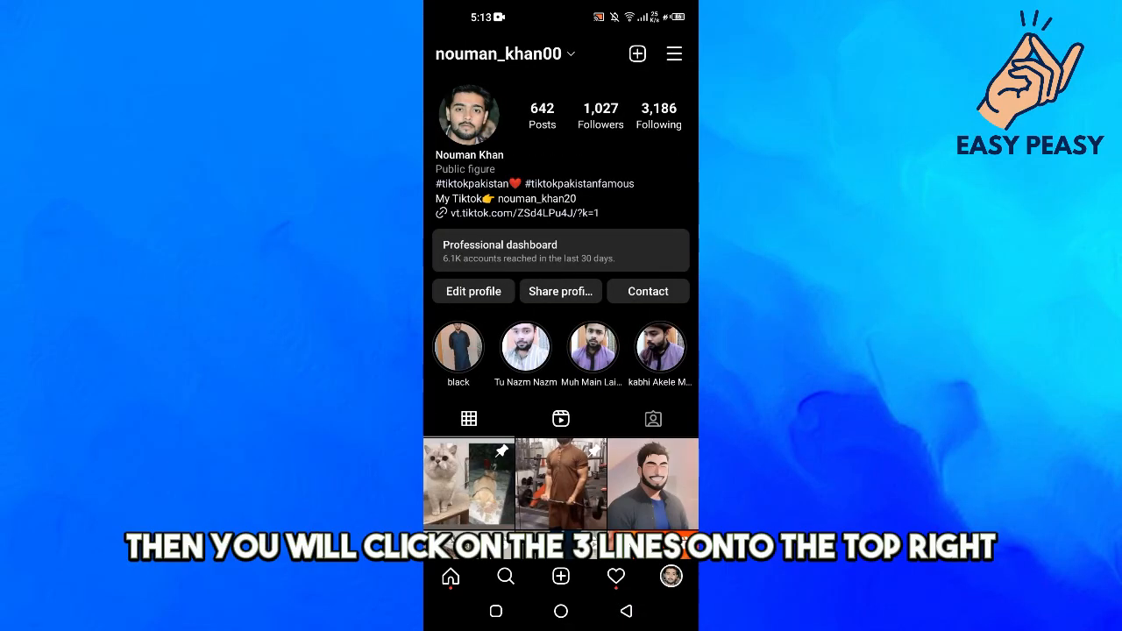
left_click(674, 53)
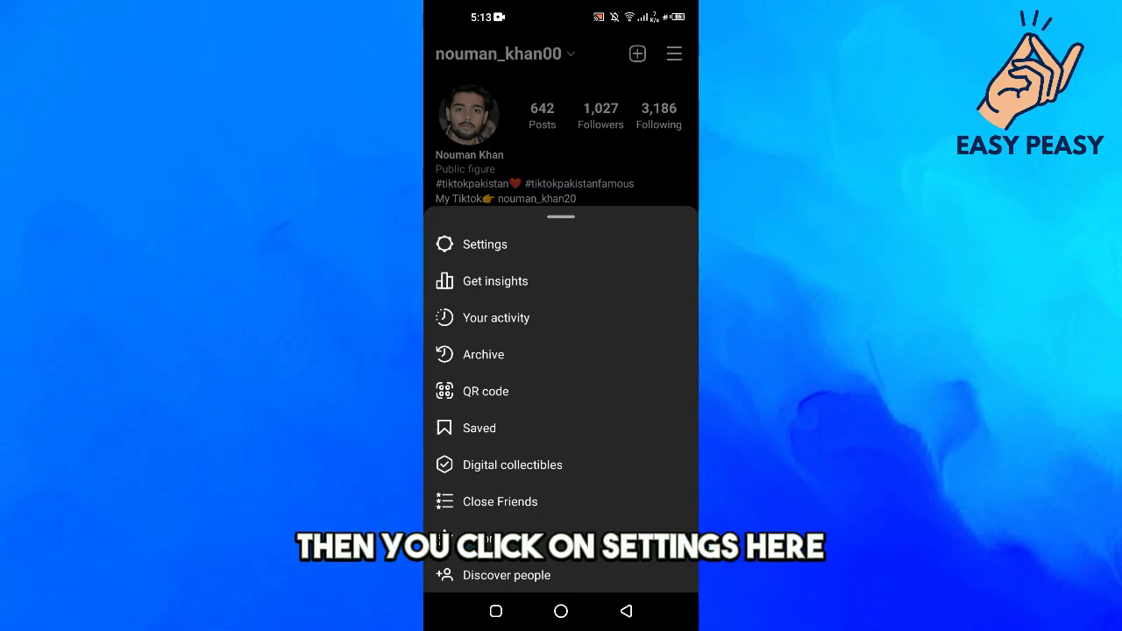
left_click(484, 244)
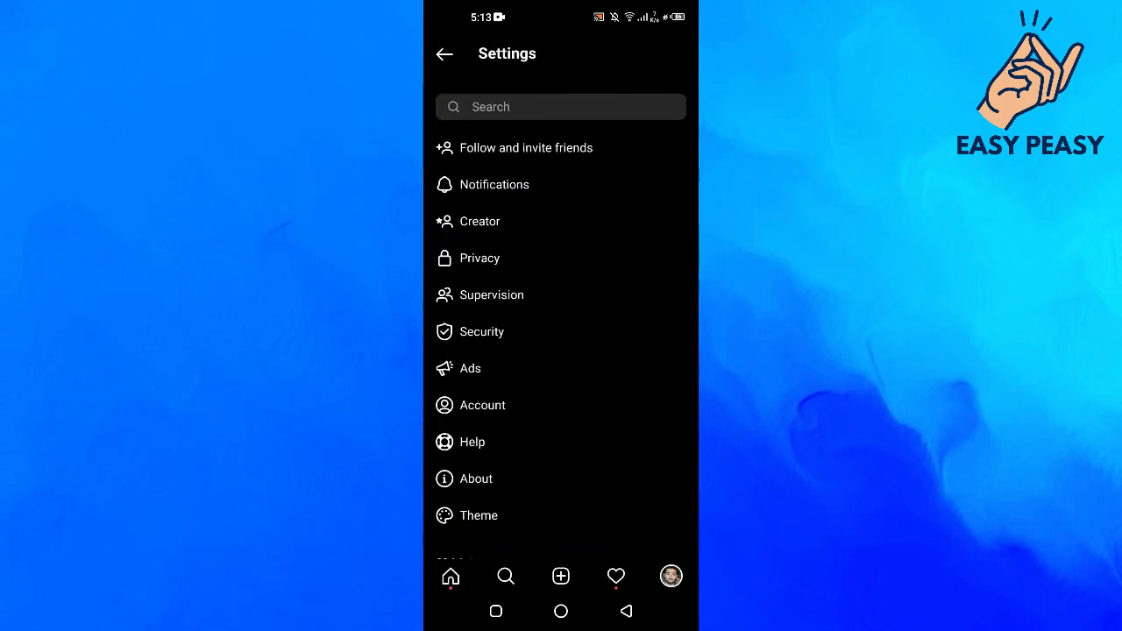
left_click(479, 258)
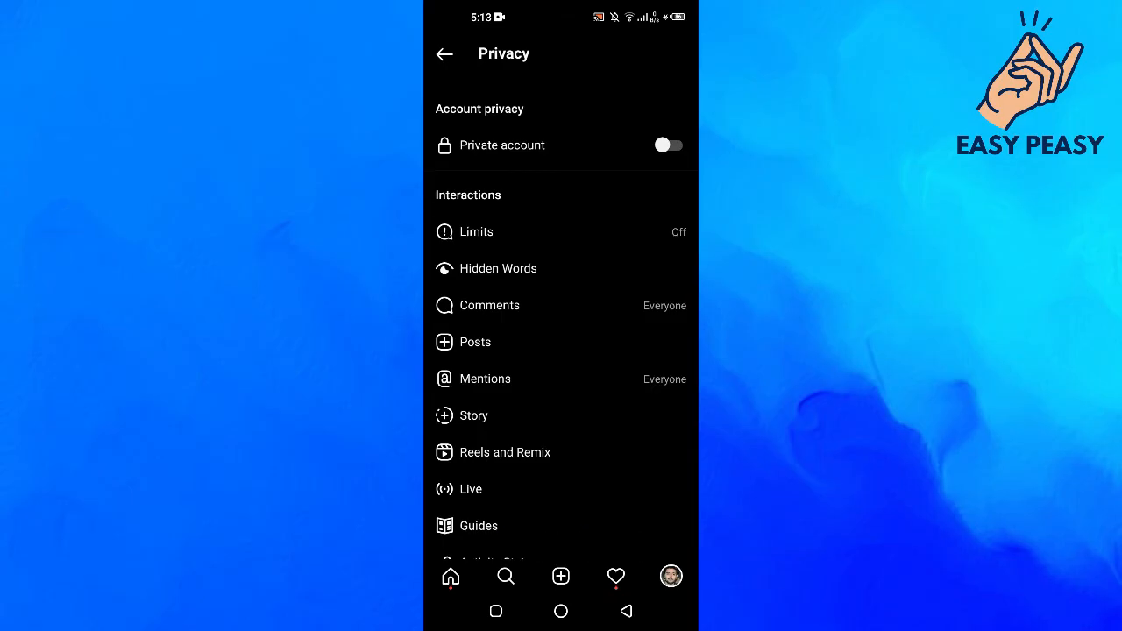
left_click(444, 54)
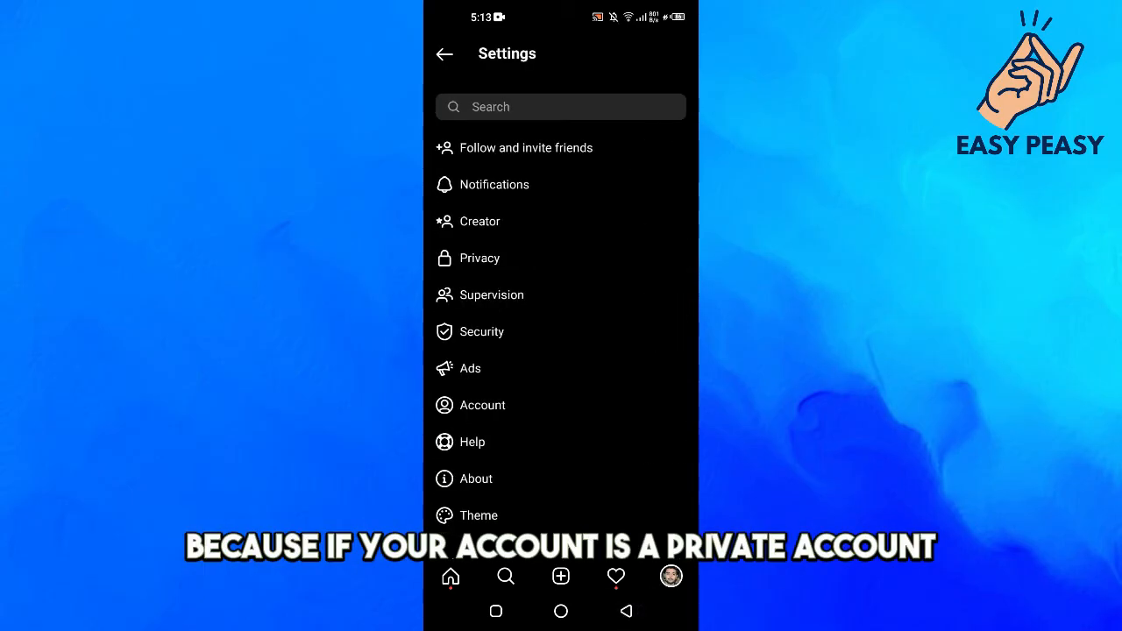